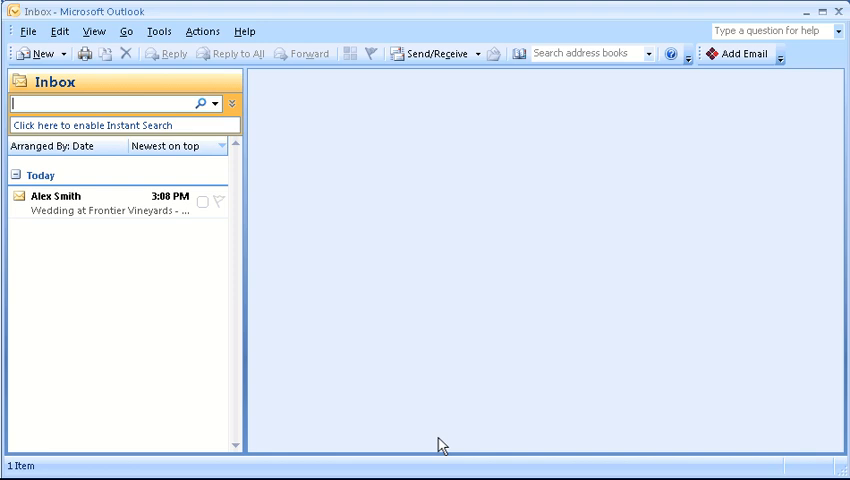
pyautogui.moveTo(274, 424)
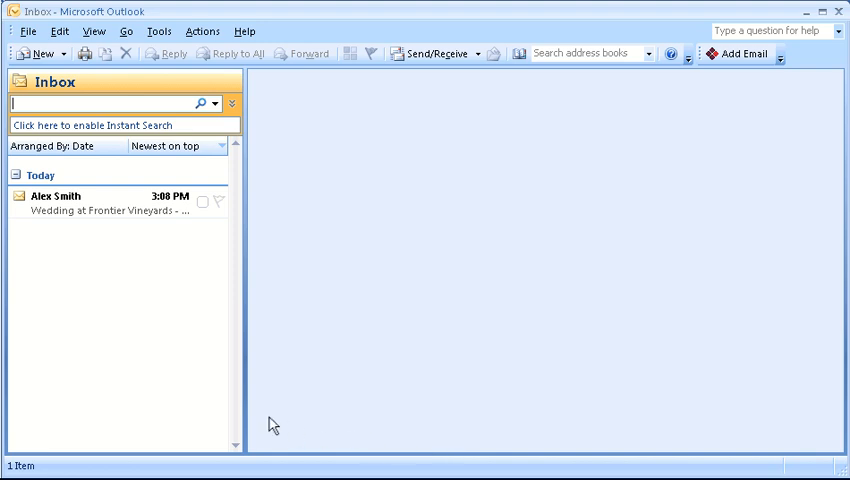
pyautogui.click(95, 203)
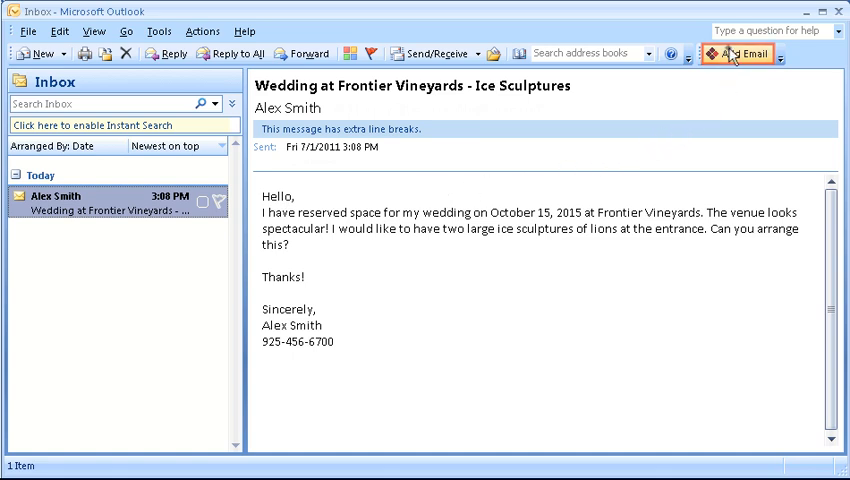
# Step: Search ReServe Connect by the sender's address and pick the Smith Wedding event
pyautogui.click(743, 54)
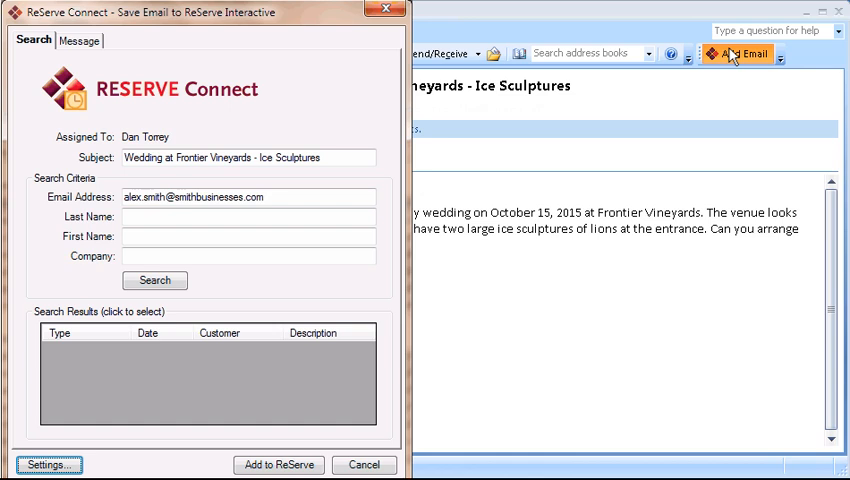
pyautogui.click(155, 280)
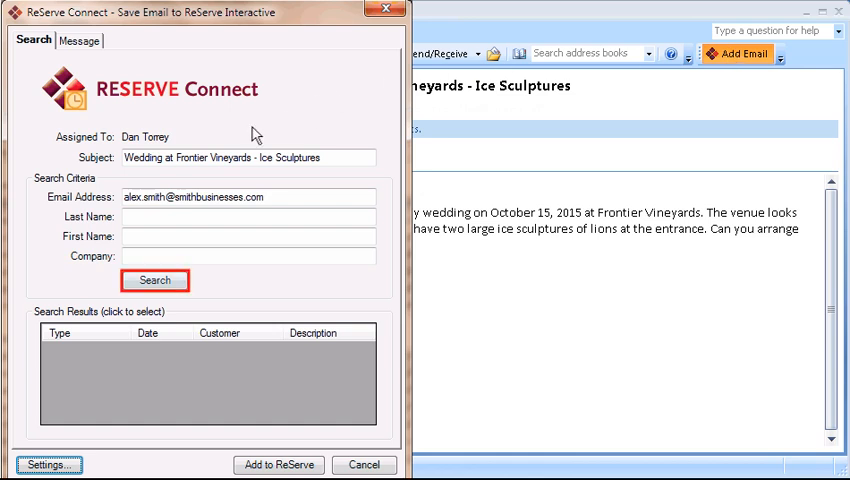
pyautogui.click(155, 280)
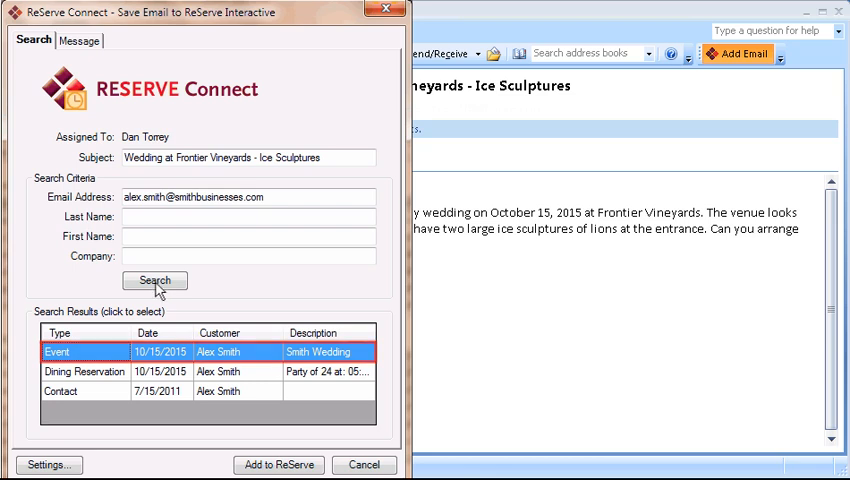
pyautogui.click(160, 352)
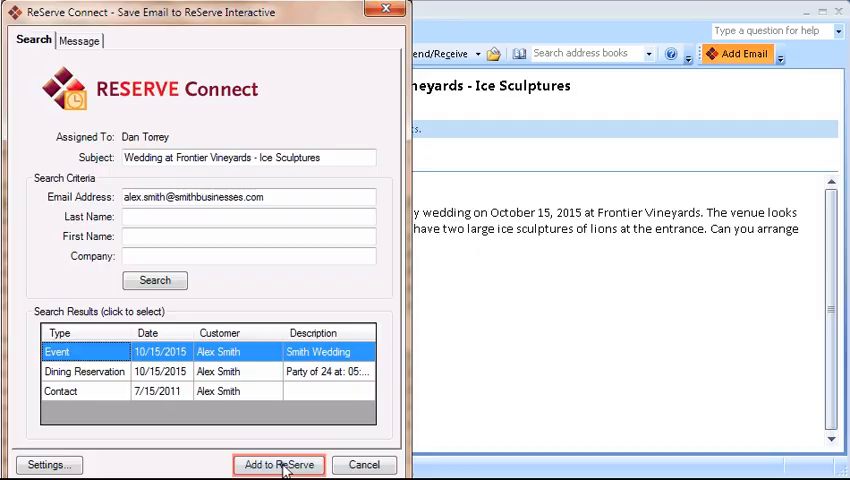
# Step: Add the email to ReServe and view it in the Smith Wedding Correspondence/Calls list
pyautogui.click(280, 465)
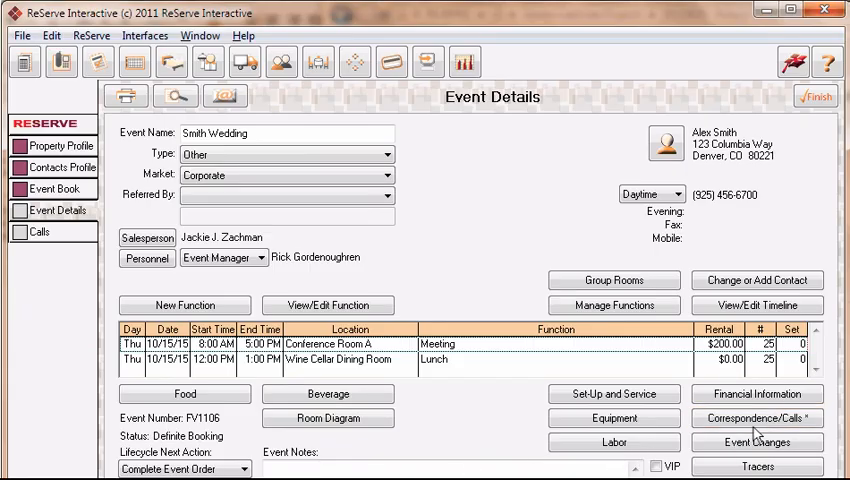
pyautogui.click(753, 421)
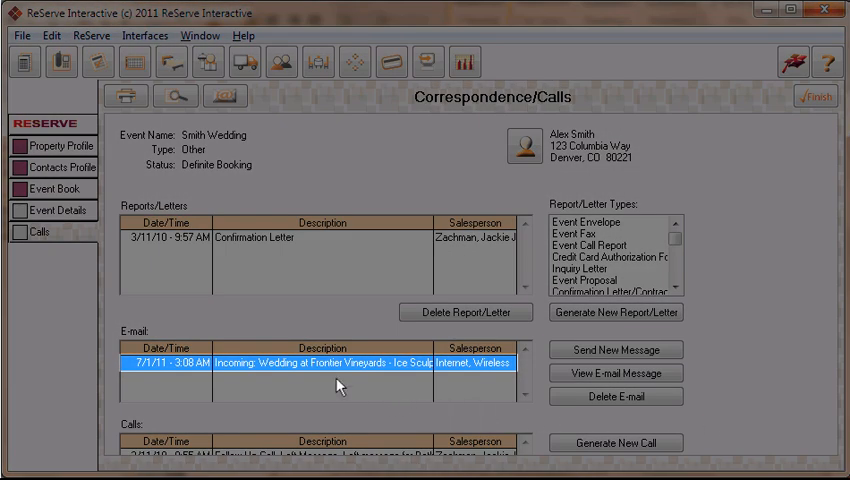
pyautogui.click(619, 373)
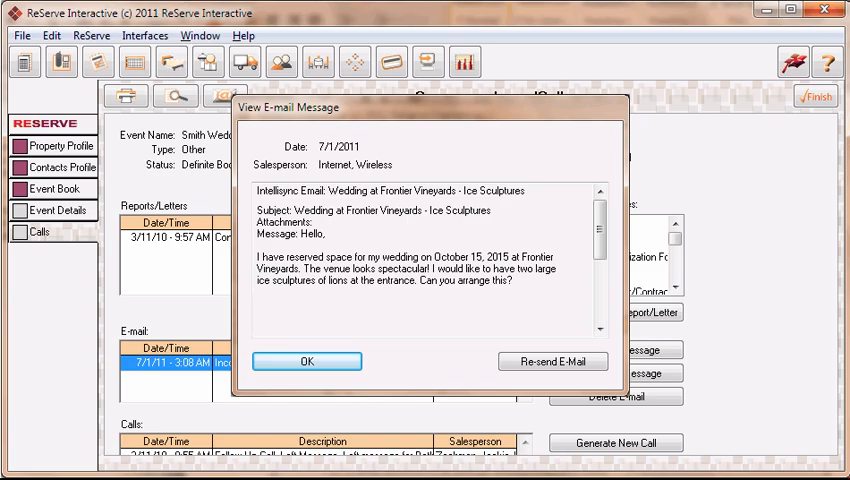
pyautogui.click(553, 361)
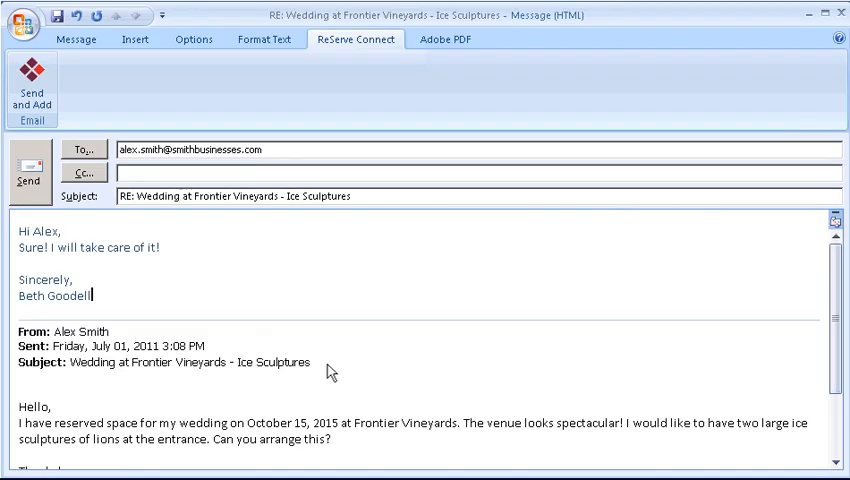
pyautogui.moveTo(170, 345)
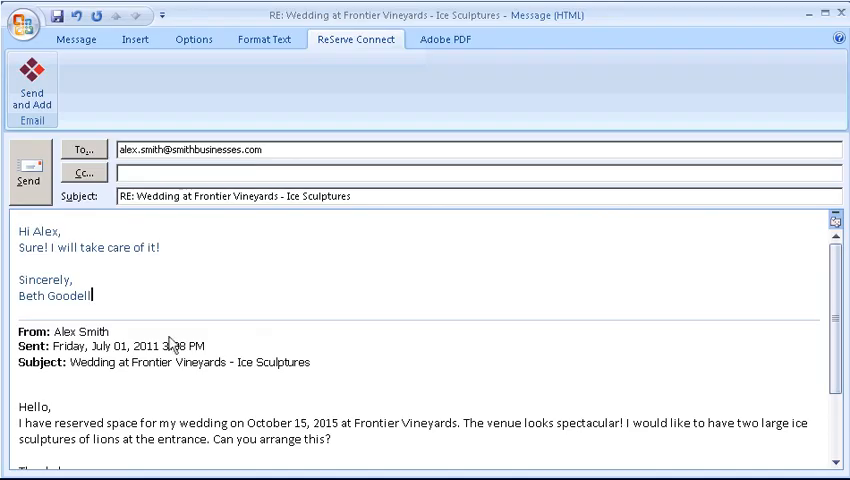